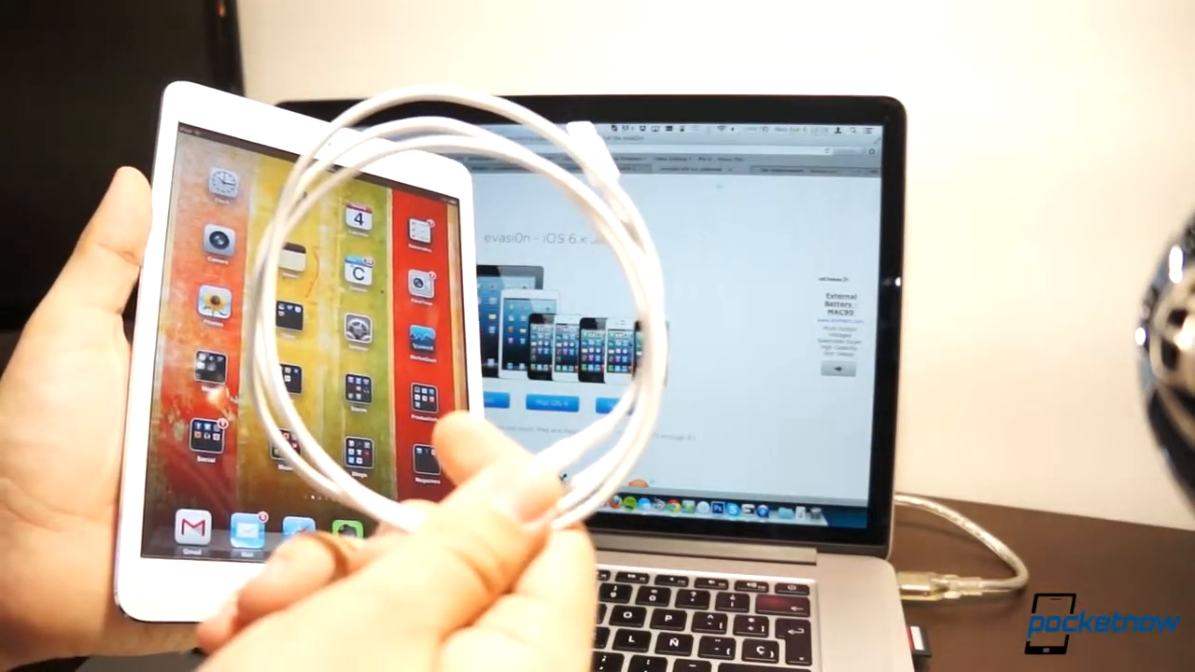
pyautogui.write('www.evasi0n.com')
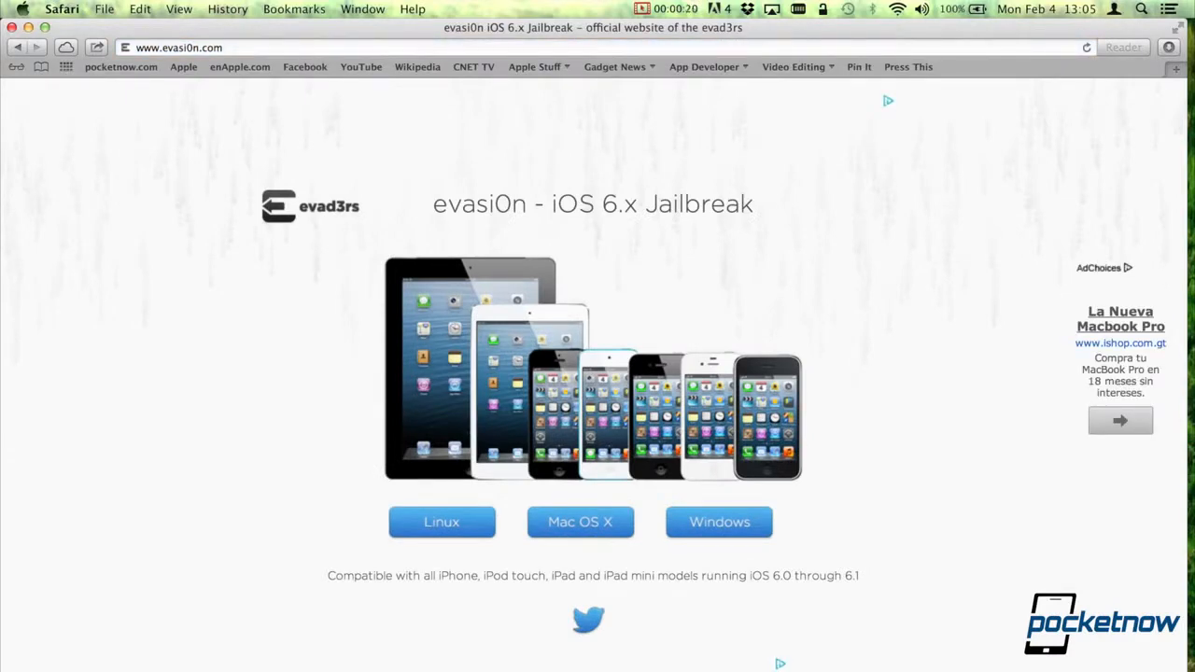
# Step: Read the evasi0n mirrors and requirements, then choose the Mac OS X download
pyautogui.scroll(-3)
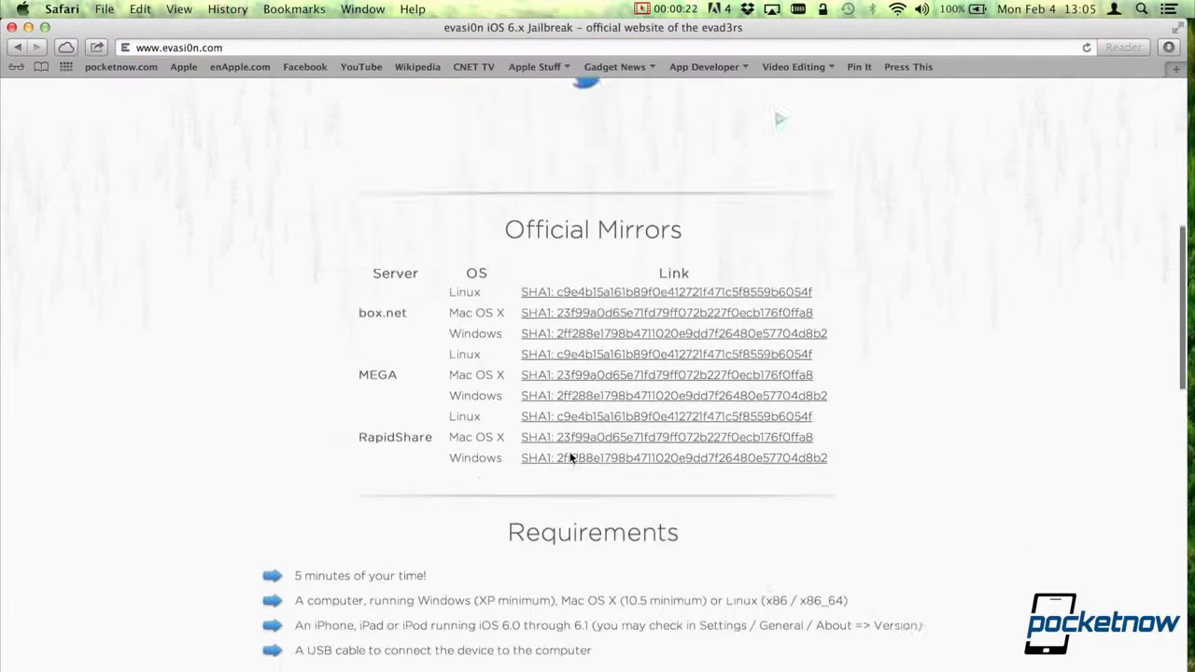
pyautogui.scroll(-3)
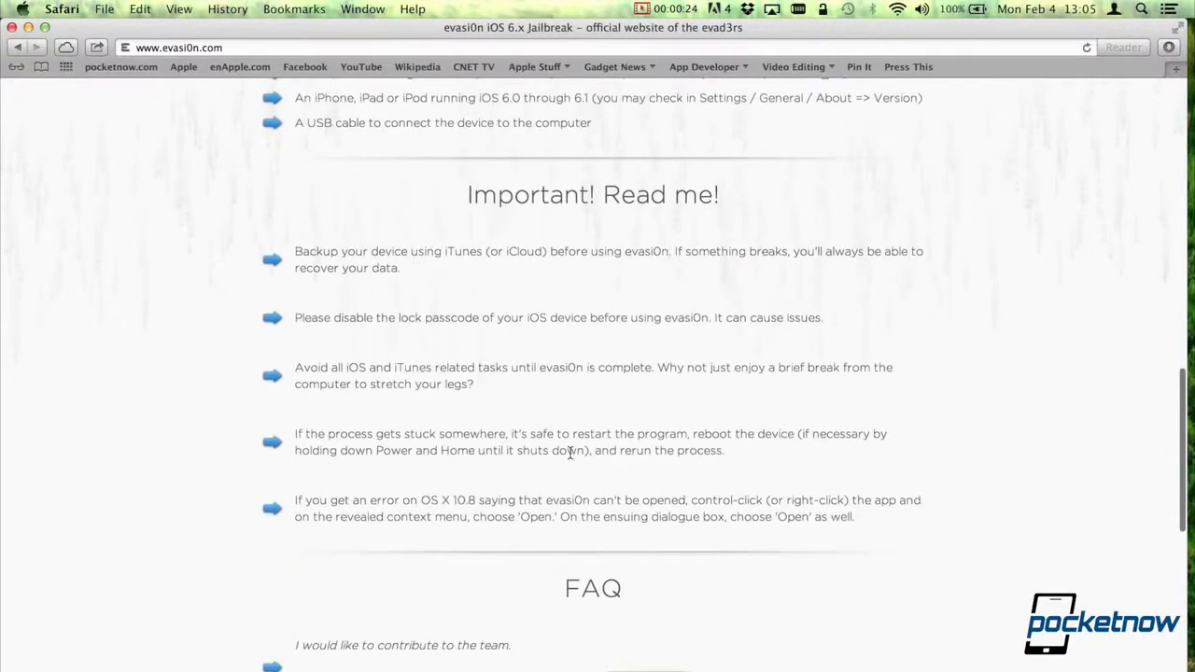
pyautogui.scroll(-3)
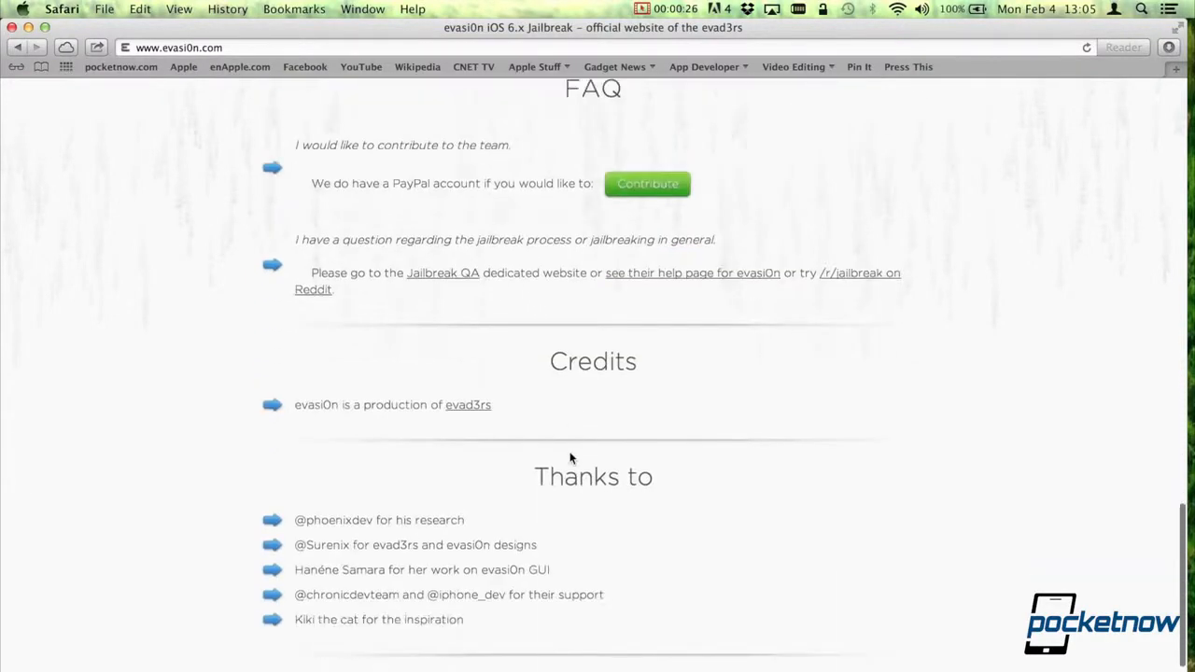
pyautogui.scroll(3)
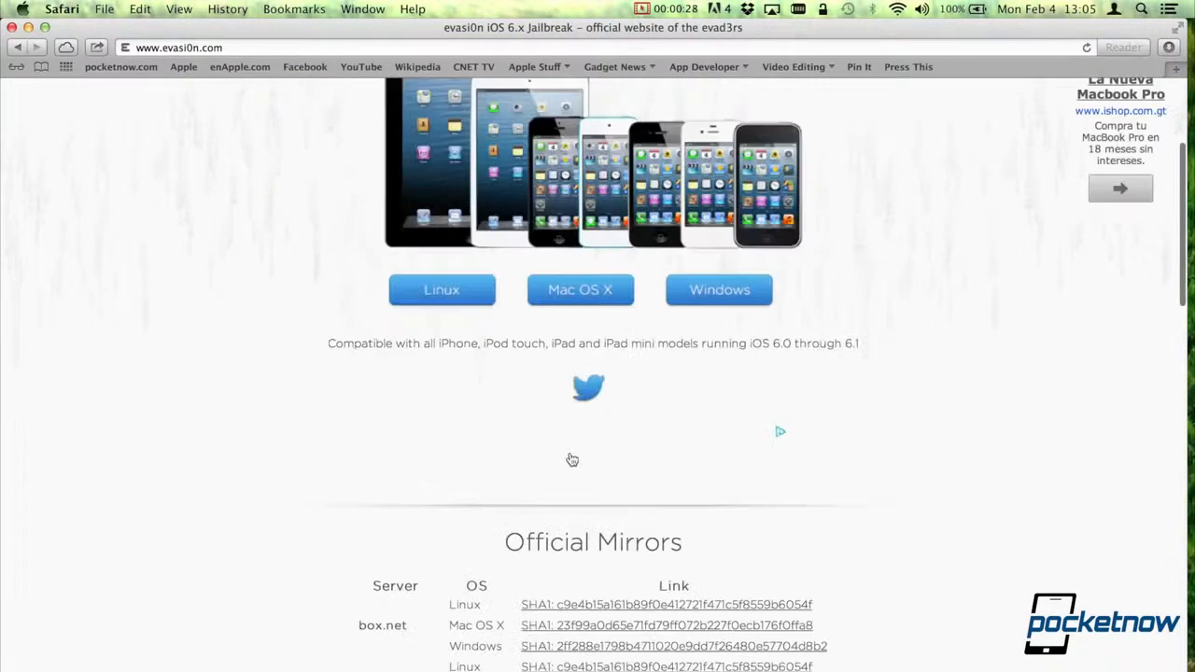
pyautogui.click(580, 289)
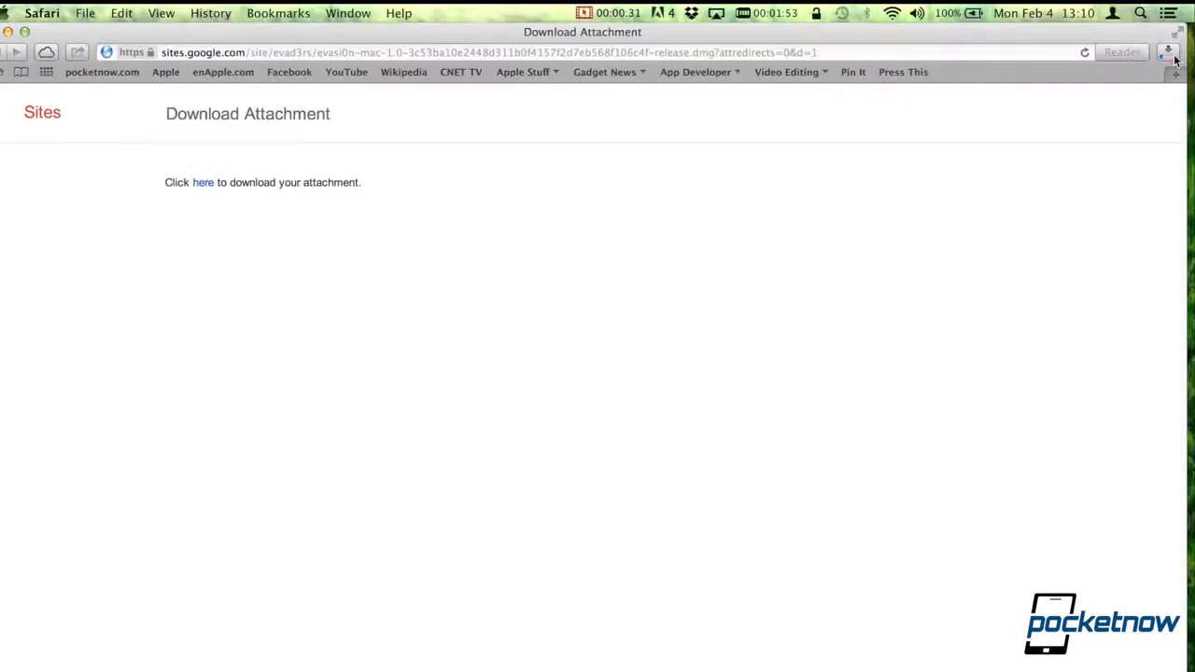
# Step: Download the evasi0n 1.0 Mac disk image from the attachment page
pyautogui.click(1167, 53)
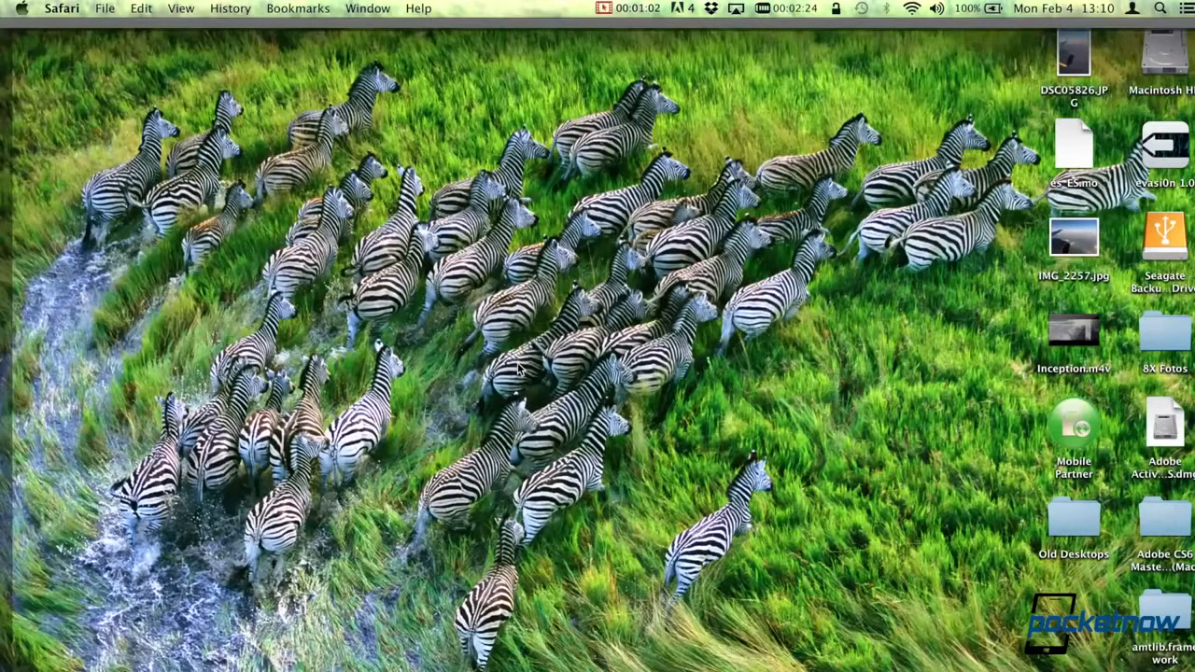
# Step: Open the evasi0n 1.0 volume, launch the evasi0n app, and confirm the security warning
pyautogui.doubleClick(1167, 146)
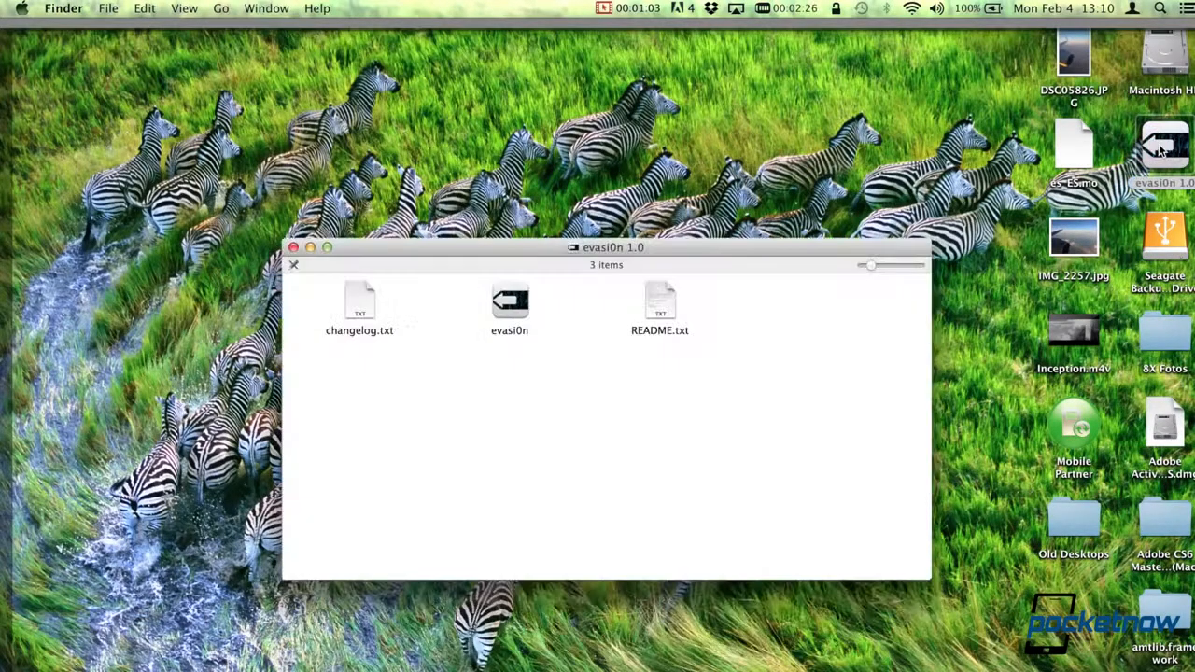
pyautogui.click(509, 301)
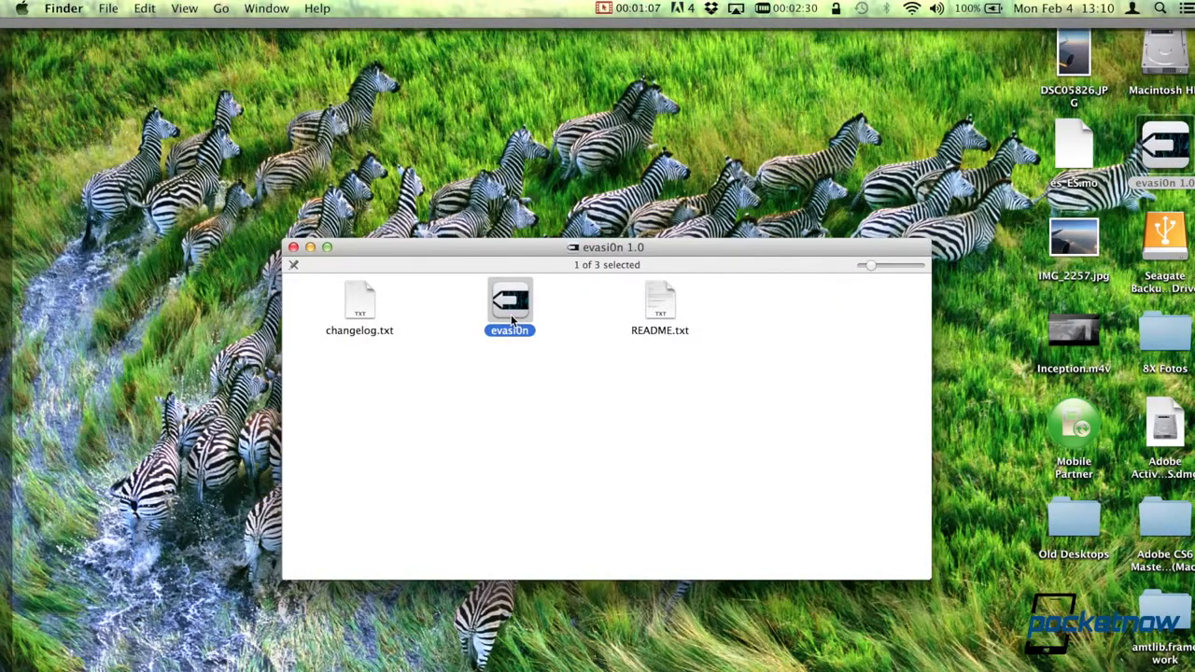
pyautogui.doubleClick(509, 303)
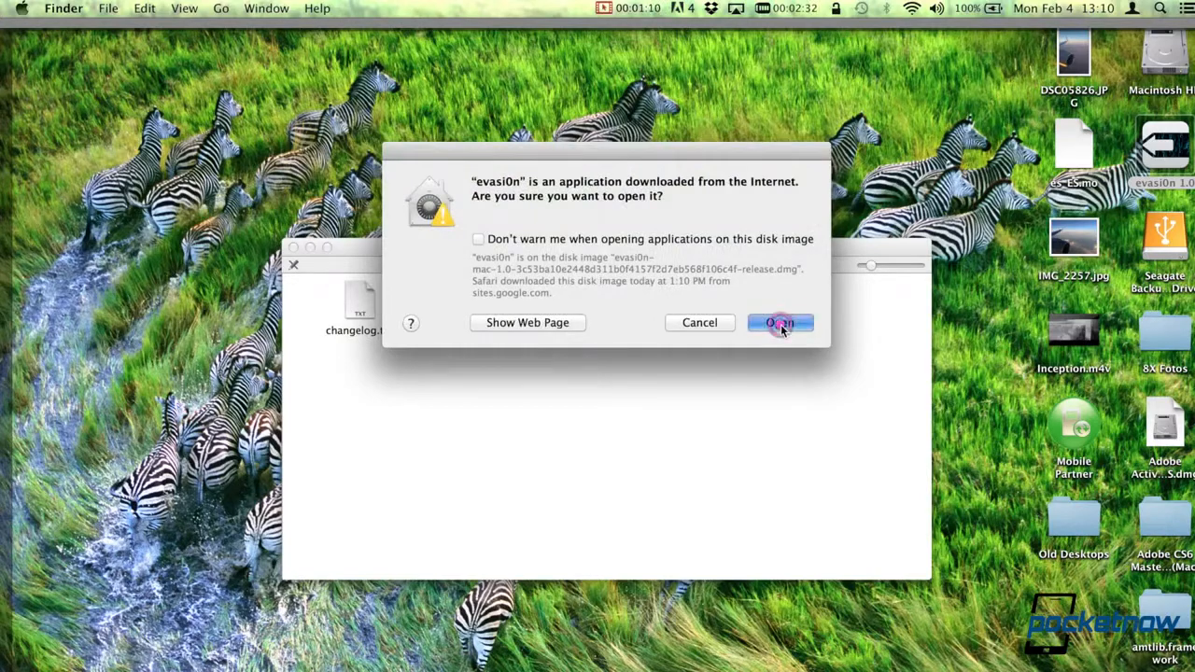
pyautogui.click(780, 322)
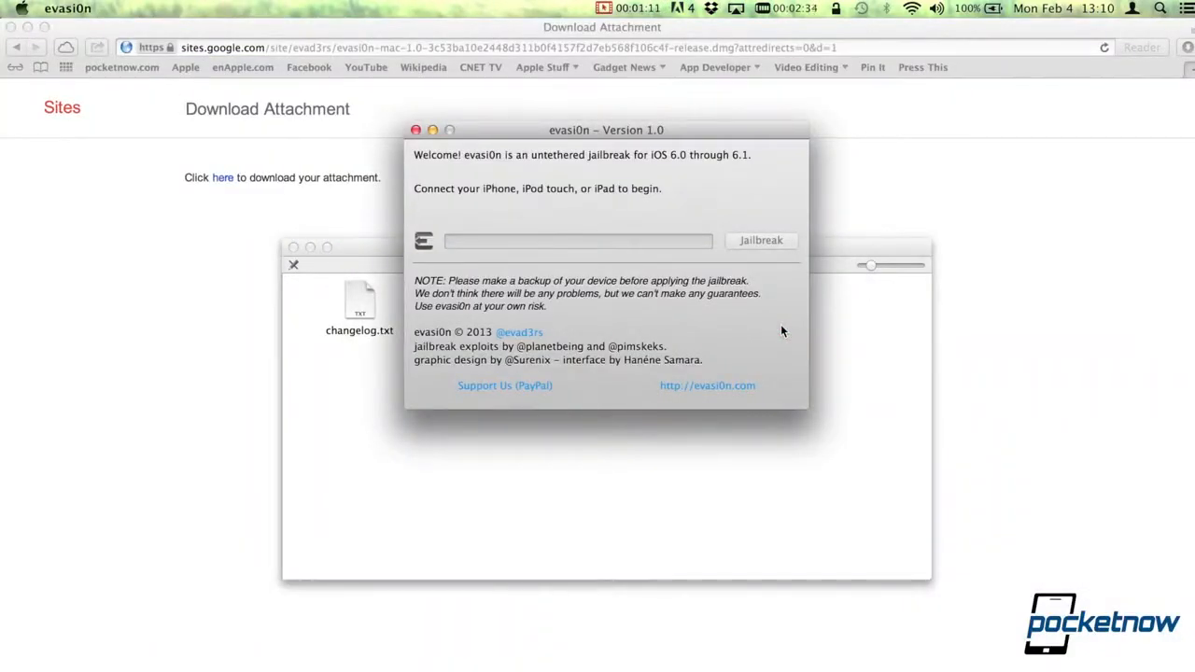